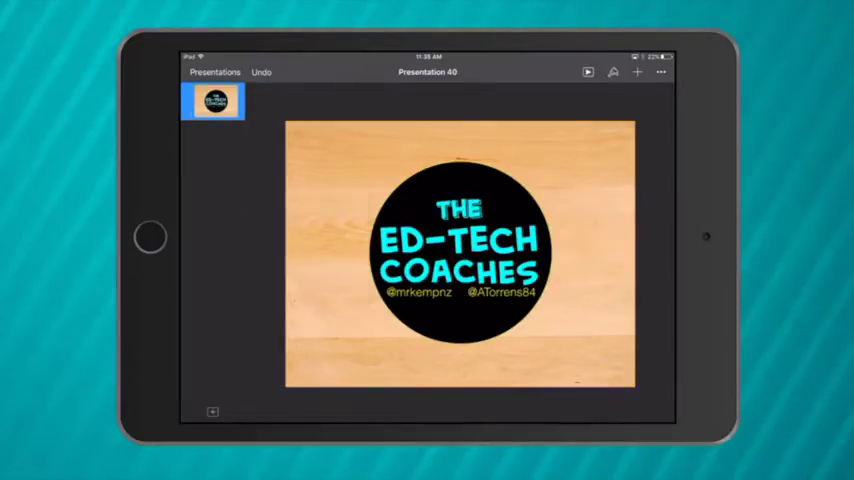
- Add a new blank slide after the Ed-Tech Coaches title slide
{"action": "left_click", "coordinate": [212, 412]}
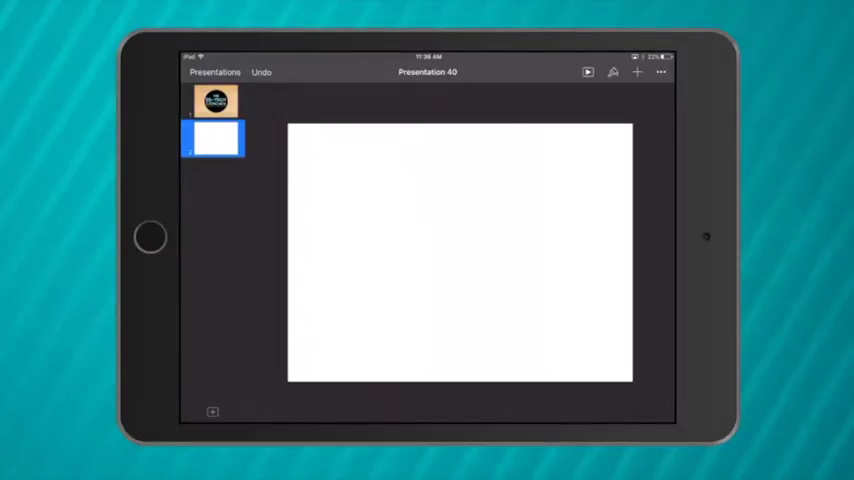
- Insert a circle shape onto the blank second slide
{"action": "left_click", "coordinate": [636, 72]}
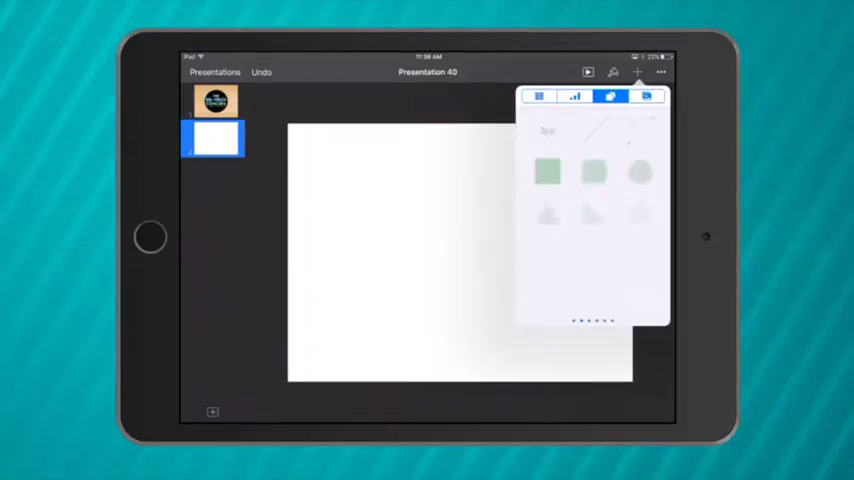
{"action": "left_click", "coordinate": [640, 172]}
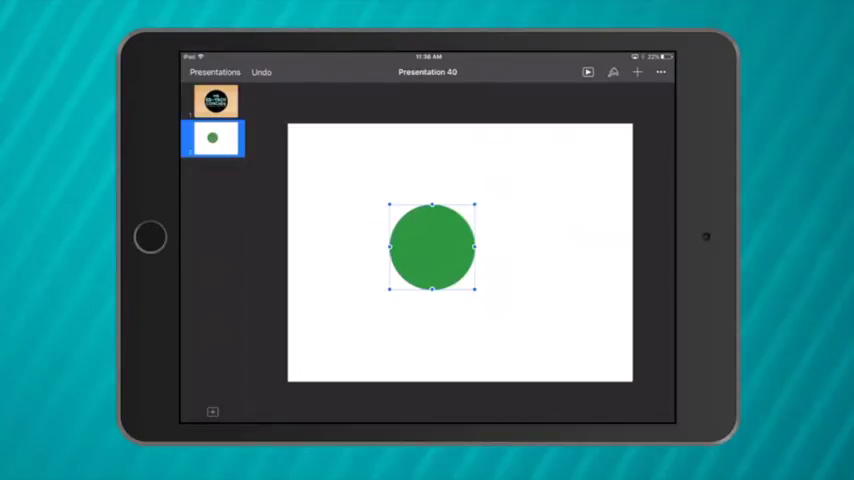
- Style the circle light blue with an orange border widened to about 25 pt
{"action": "left_click", "coordinate": [612, 72]}
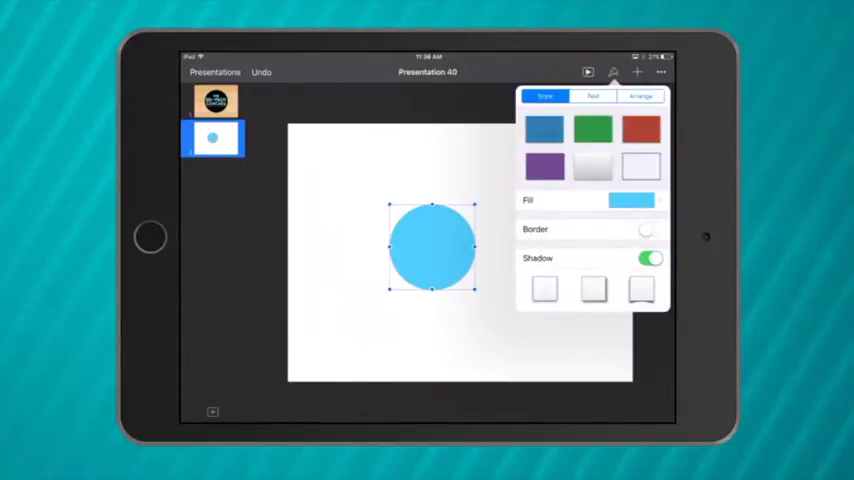
{"action": "left_click", "coordinate": [650, 228]}
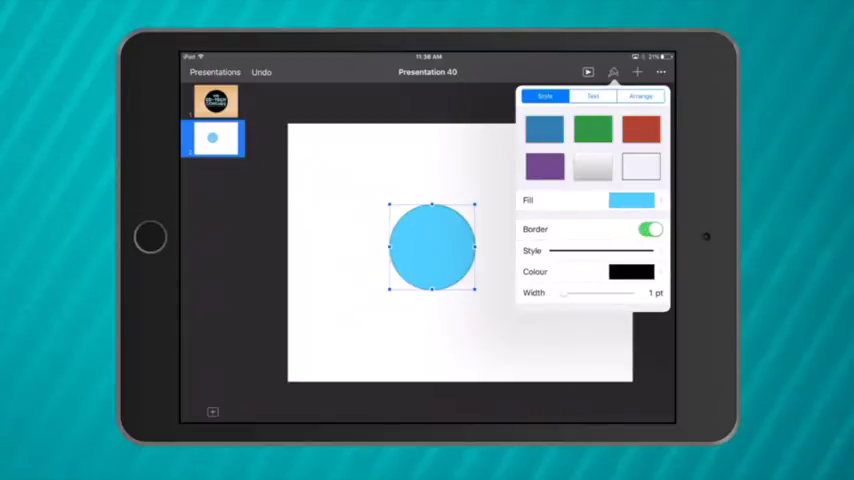
{"action": "left_click", "coordinate": [632, 272]}
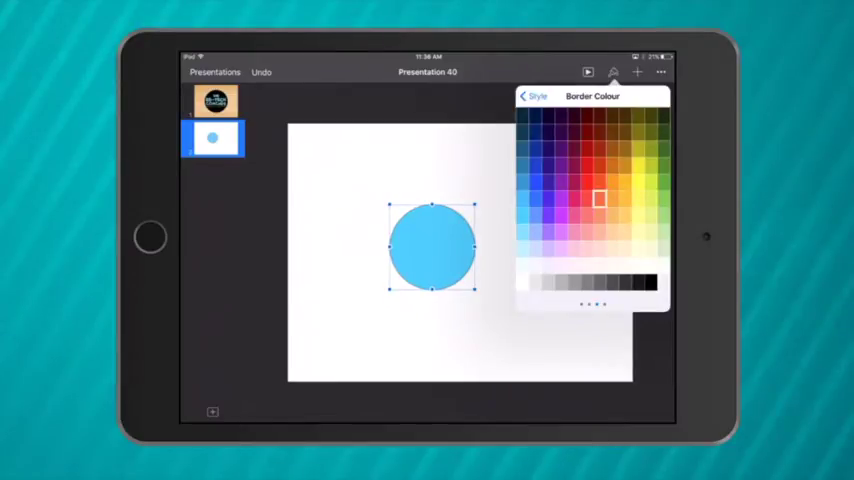
{"action": "left_click", "coordinate": [536, 96]}
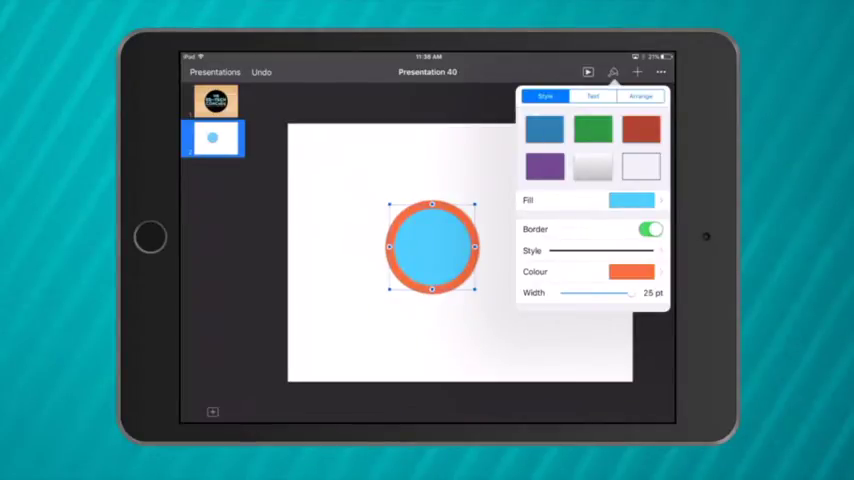
{"action": "left_click_drag", "start_coordinate": [628, 292], "coordinate": [608, 292]}
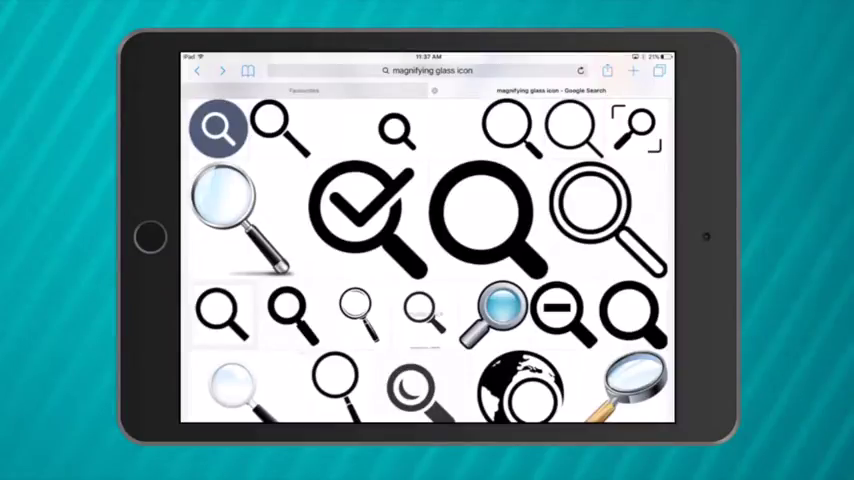
- Scroll through Google Images results for magnifying glass icons
{"action": "scroll", "scroll_direction": "down", "scroll_amount": 3}
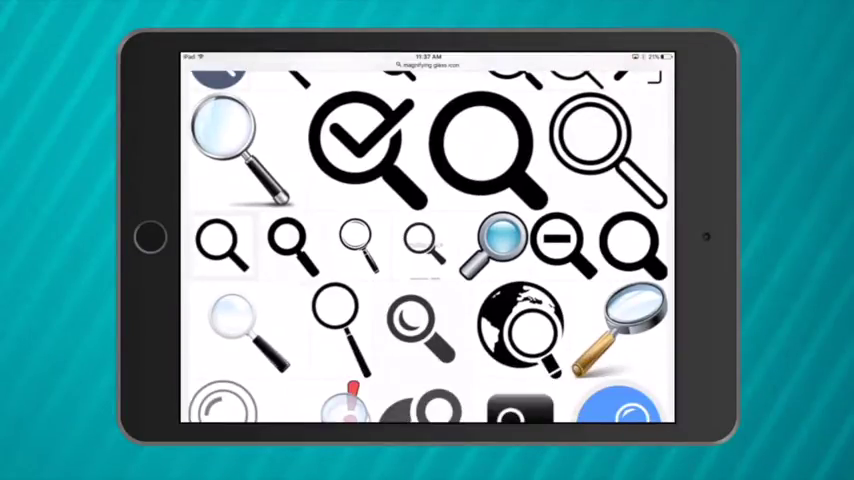
{"action": "scroll", "scroll_direction": "down", "scroll_amount": 3}
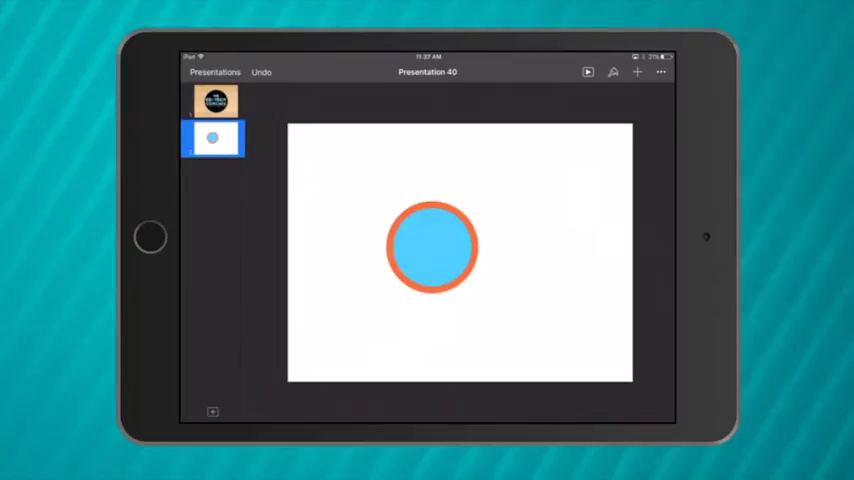
- Insert the saved magnifying glass photo over the blue circle and select it
{"action": "left_click", "coordinate": [636, 72]}
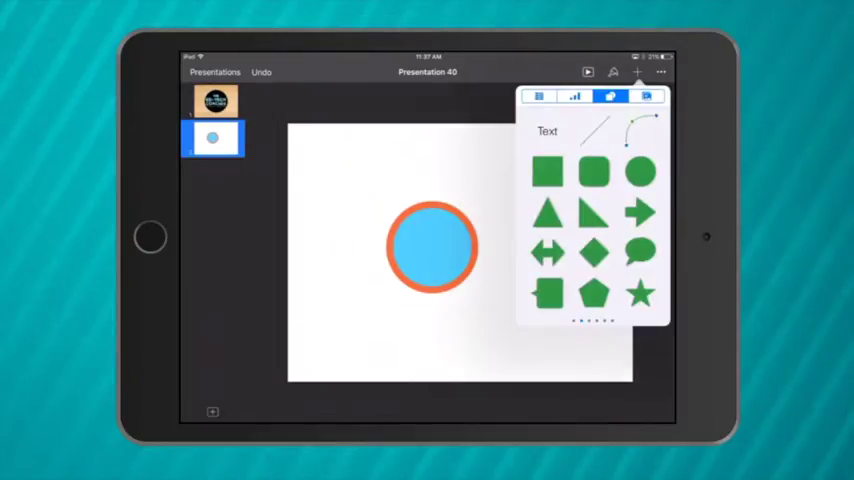
{"action": "left_click", "coordinate": [648, 96]}
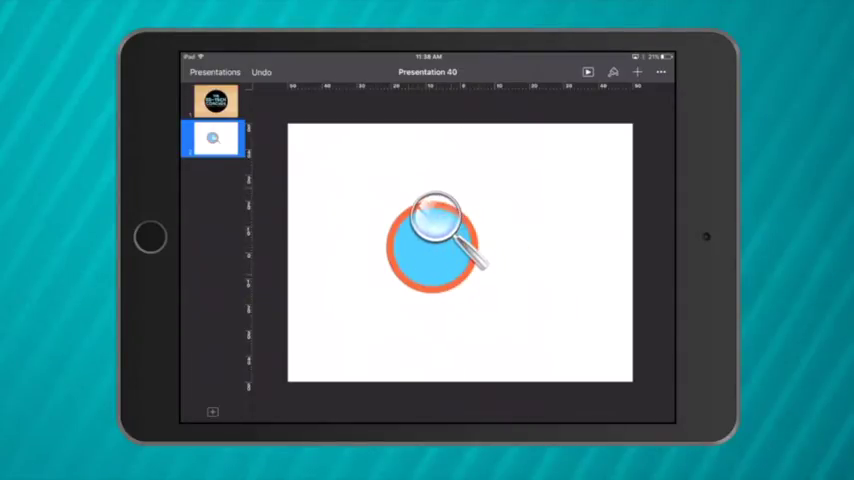
{"action": "left_click", "coordinate": [432, 240]}
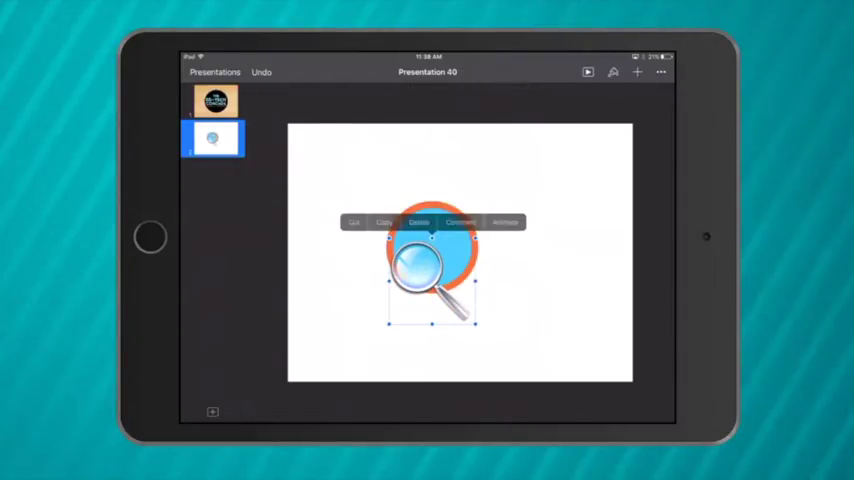
{"action": "left_click", "coordinate": [418, 222]}
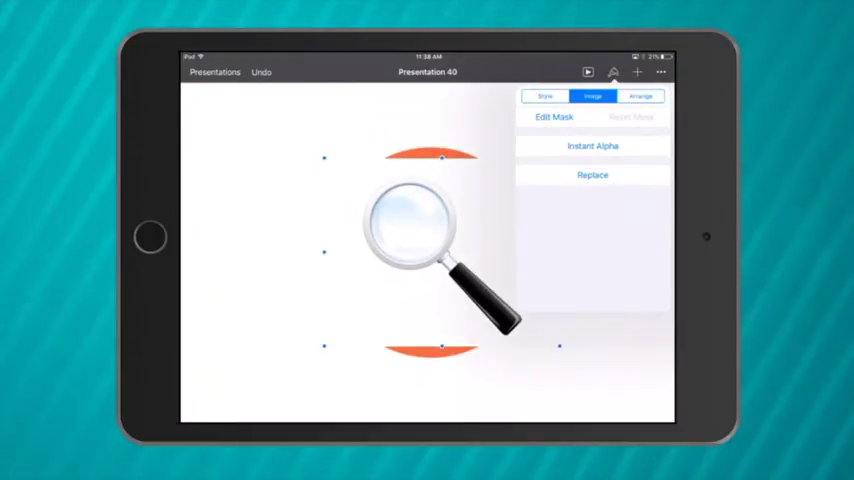
- Remove the magnifying glass picture's white background with Instant Alpha
{"action": "left_click", "coordinate": [592, 144]}
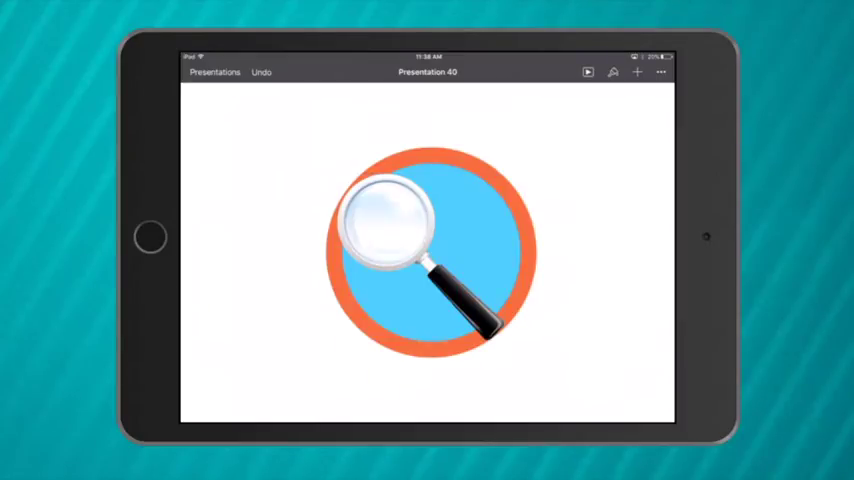
- Insert a text box above the circle reading 'Inquirer'
{"action": "left_click", "coordinate": [636, 72]}
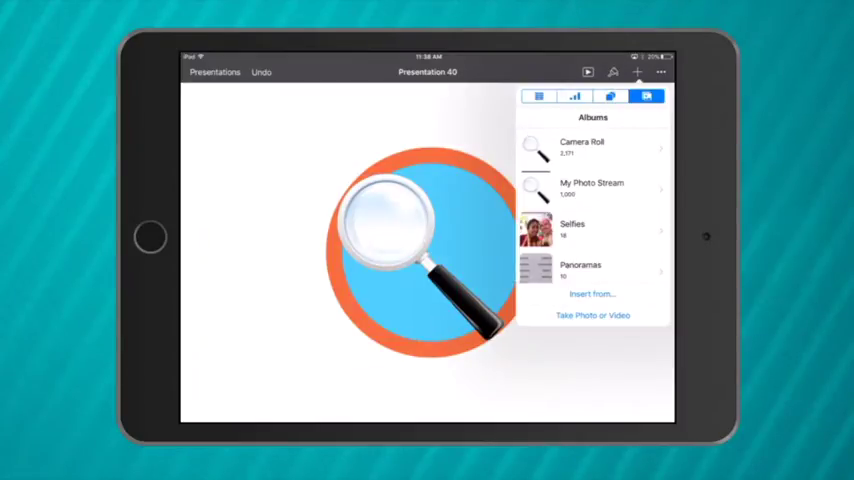
{"action": "left_click", "coordinate": [610, 96]}
{"action": "type", "text": "Inquir"}
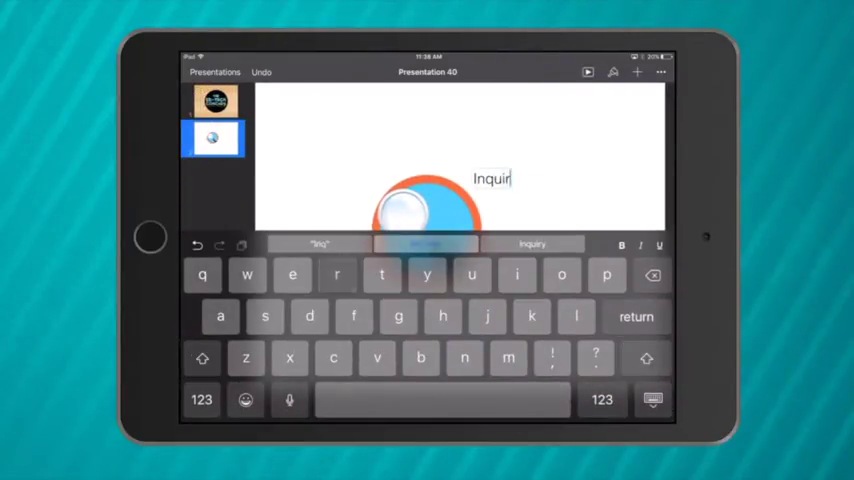
{"action": "type", "text": "er"}
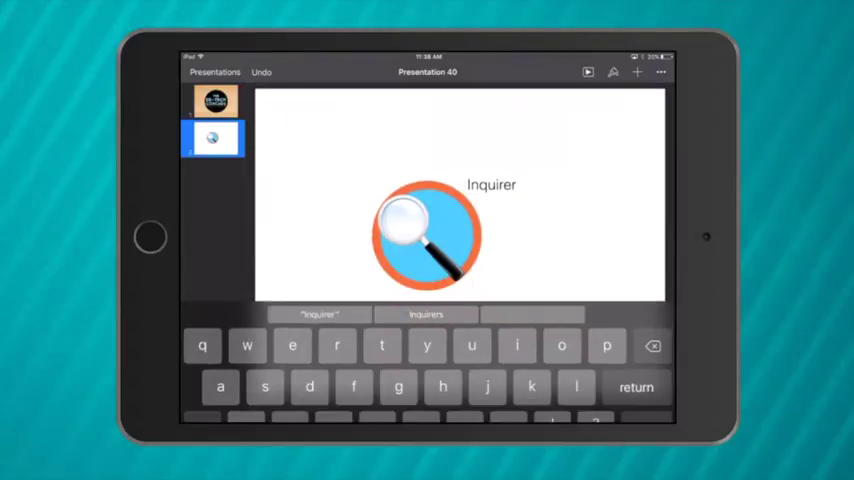
{"action": "left_click", "coordinate": [612, 72]}
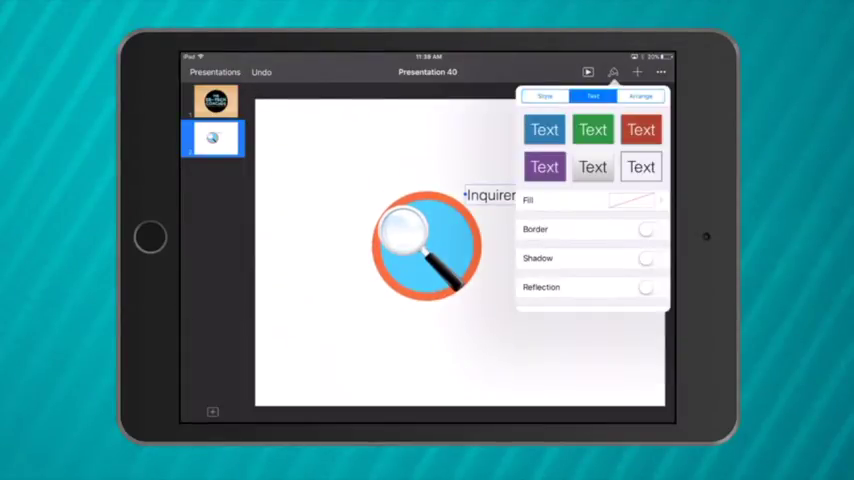
- Make the Inquirer label bold, larger and orange, rotated onto the circle's upper-right edge
{"action": "left_click", "coordinate": [592, 96]}
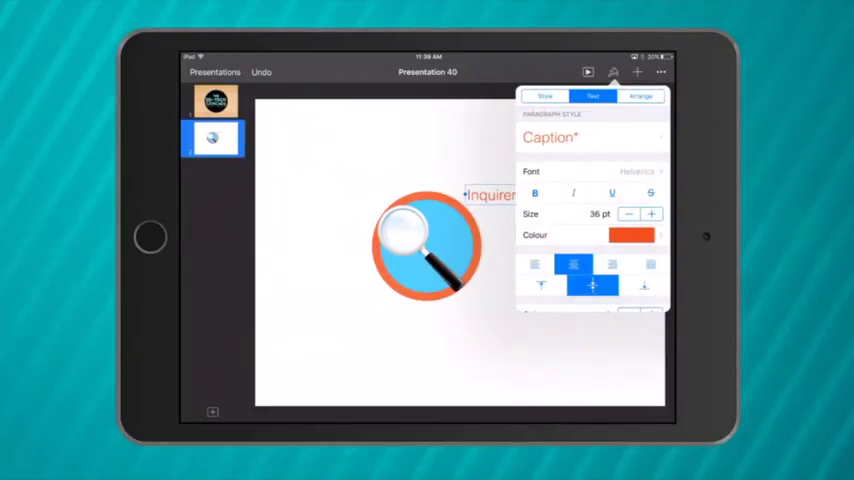
{"action": "left_click", "coordinate": [536, 192]}
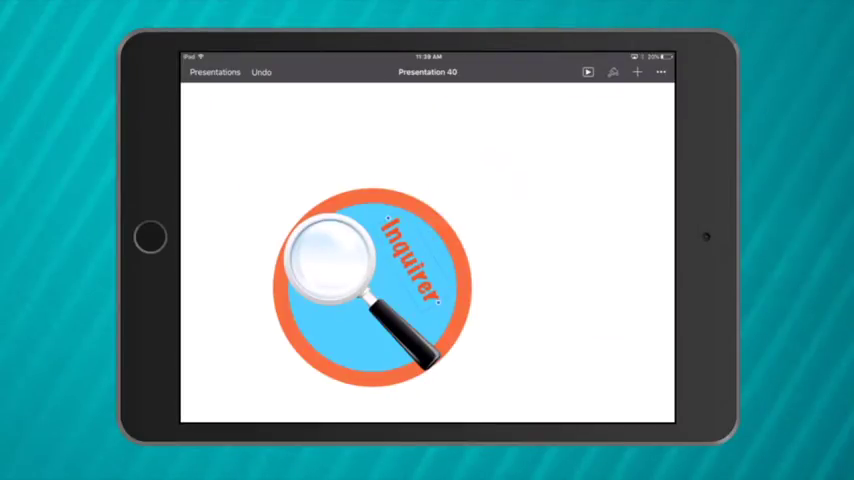
{"action": "left_click", "coordinate": [612, 72]}
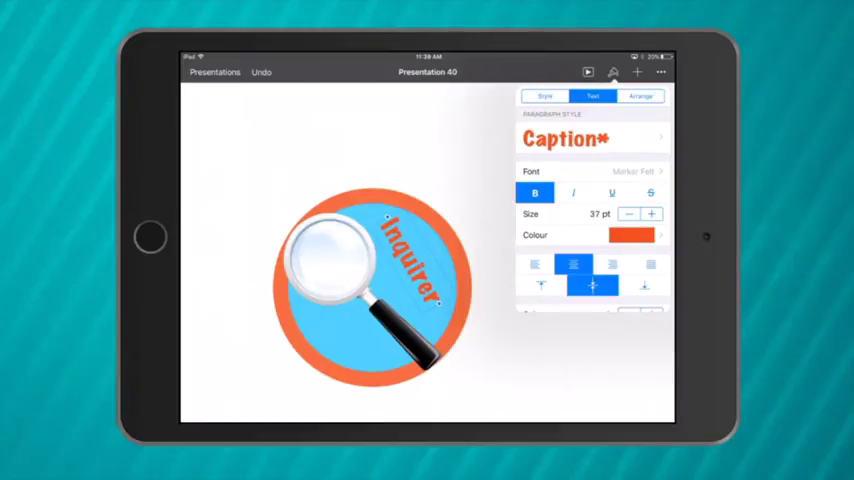
{"action": "left_click", "coordinate": [652, 214]}
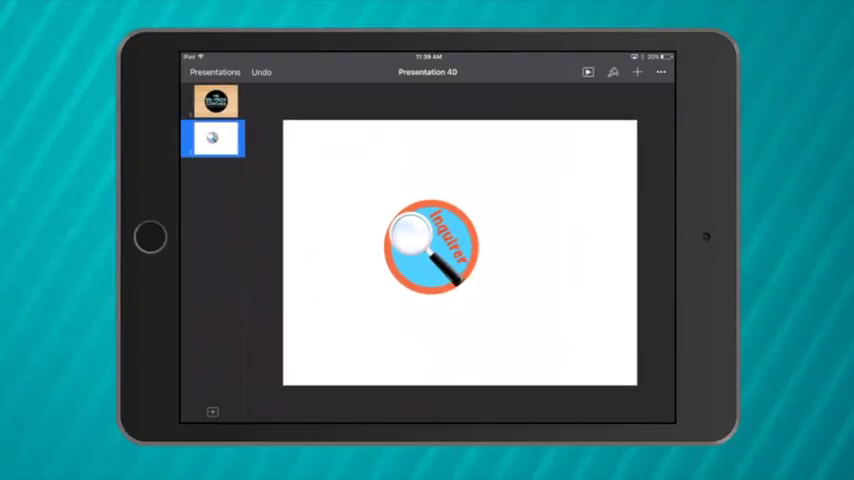
- Select the whole sticker, copy and paste it into four copies arranged in a grid
{"action": "left_click", "coordinate": [430, 246]}
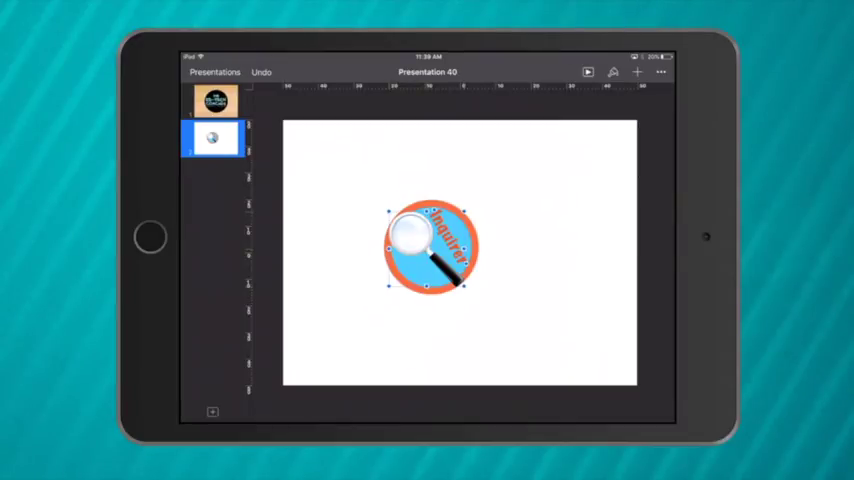
{"action": "left_click", "coordinate": [432, 246]}
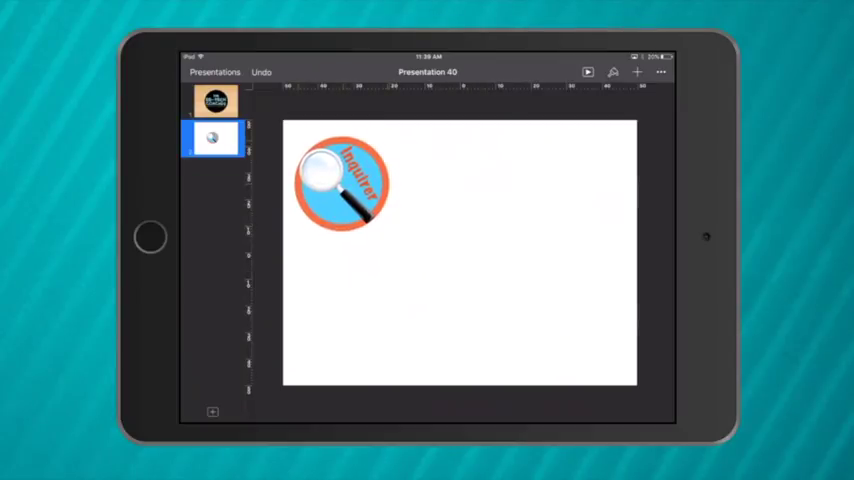
{"action": "left_click", "coordinate": [342, 184]}
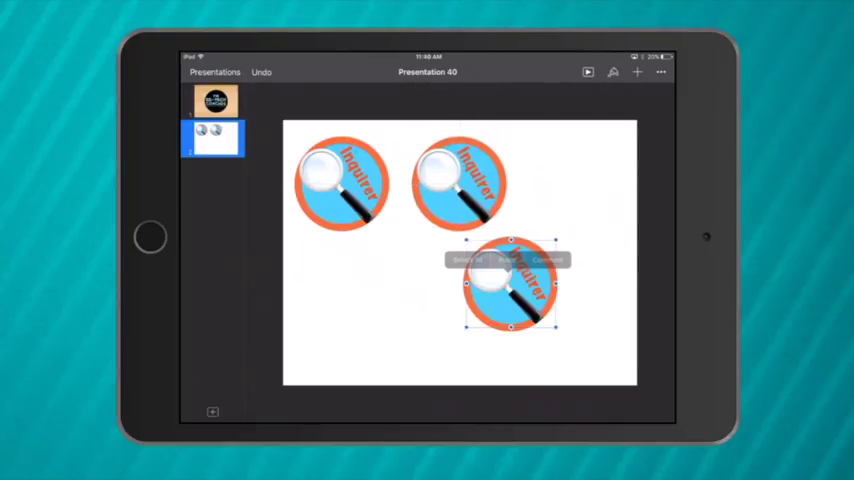
{"action": "left_click_drag", "start_coordinate": [510, 284], "coordinate": [568, 184]}
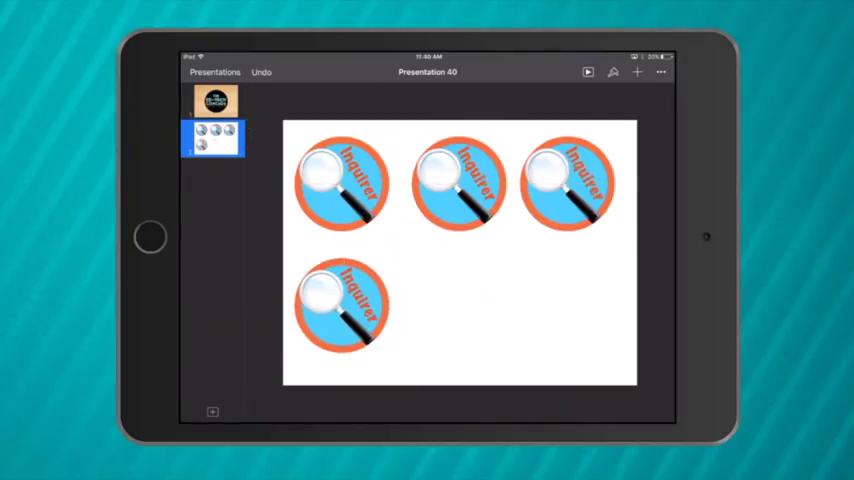
{"action": "left_click", "coordinate": [216, 100]}
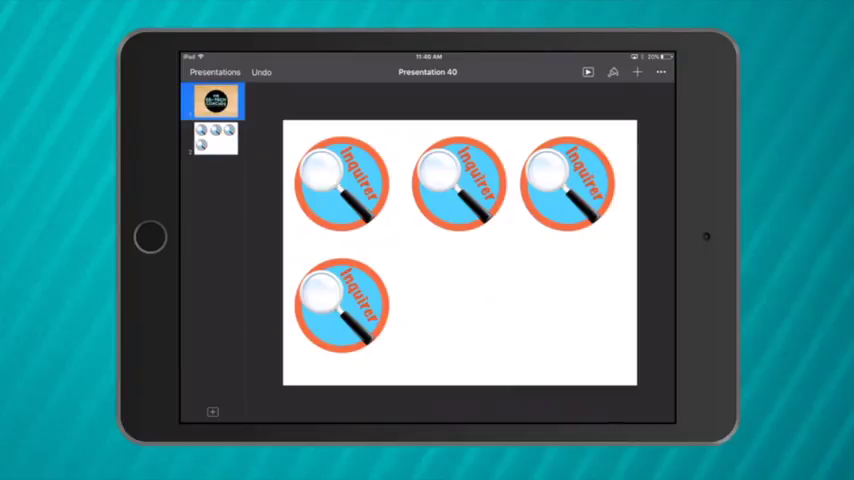